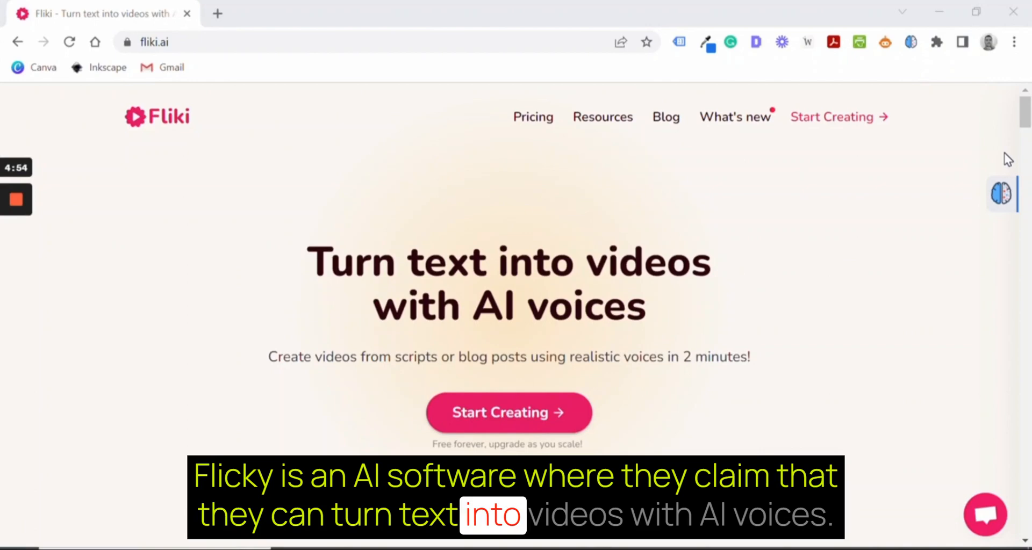
# Scroll down through the fliki.ai marketing homepage
pyautogui.scroll(-3)
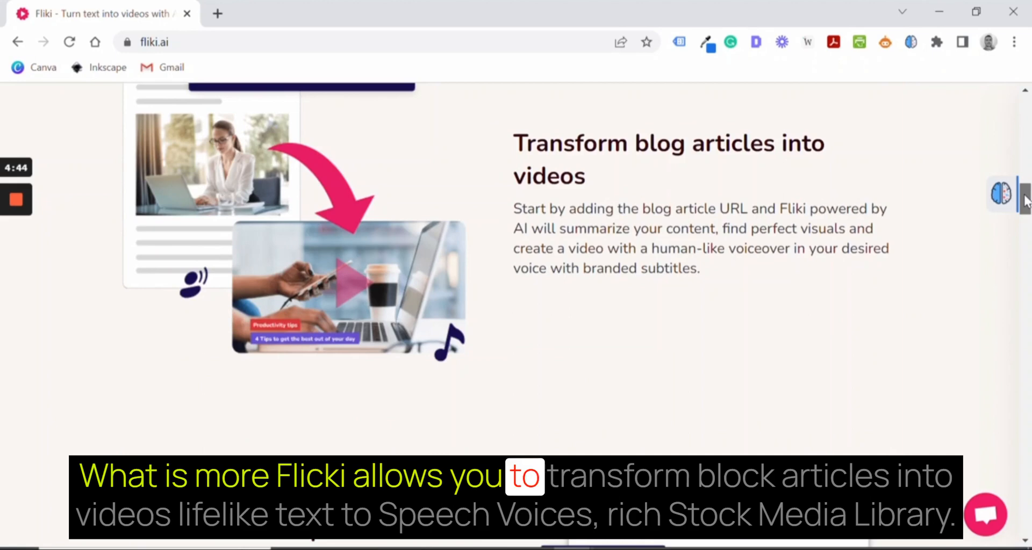
pyautogui.scroll(-3)
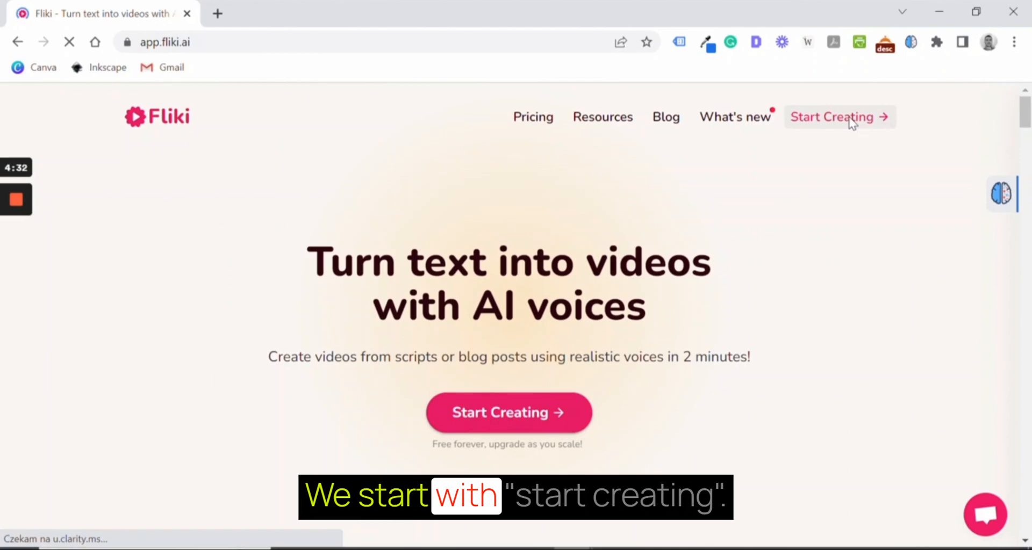
# Enter the app and browse the Files, Podcasts and Books sections before returning to Files
pyautogui.click(831, 116)
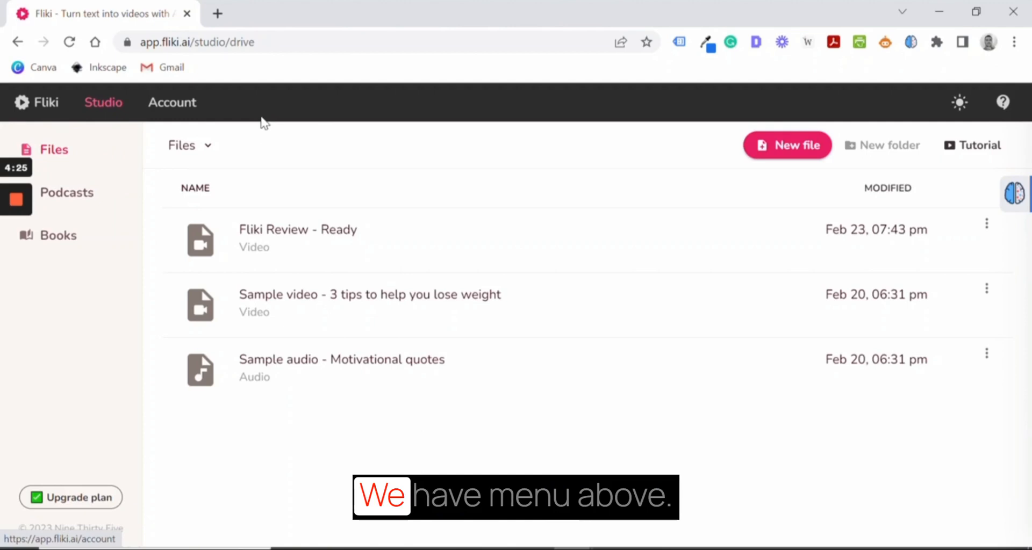
pyautogui.moveTo(125, 109)
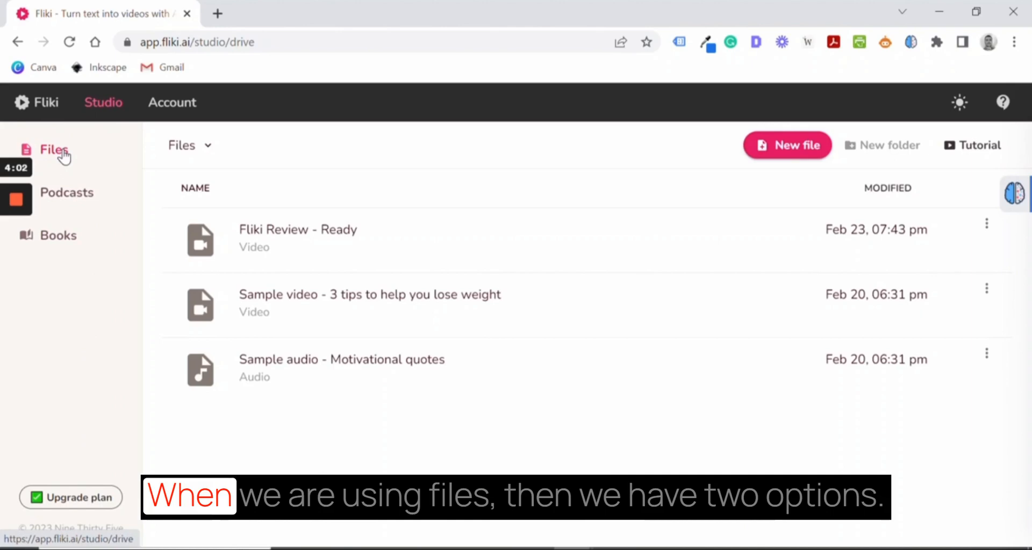
pyautogui.click(786, 146)
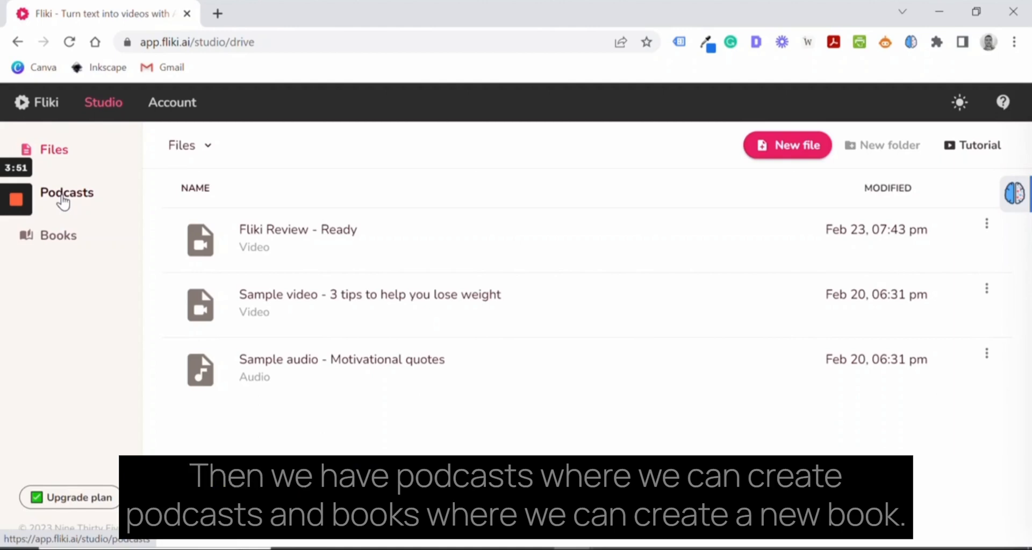
pyautogui.click(58, 235)
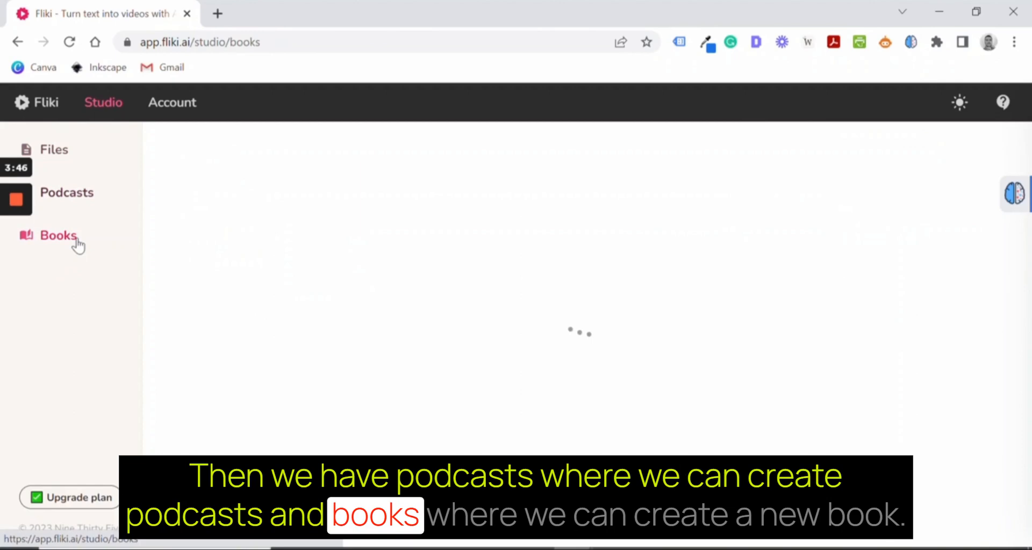
pyautogui.click(54, 150)
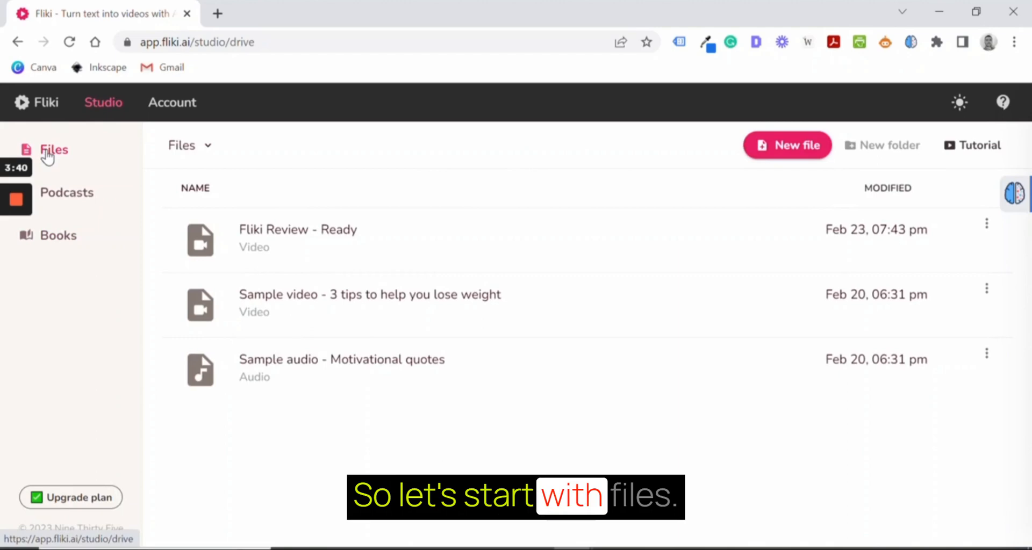
pyautogui.click(786, 145)
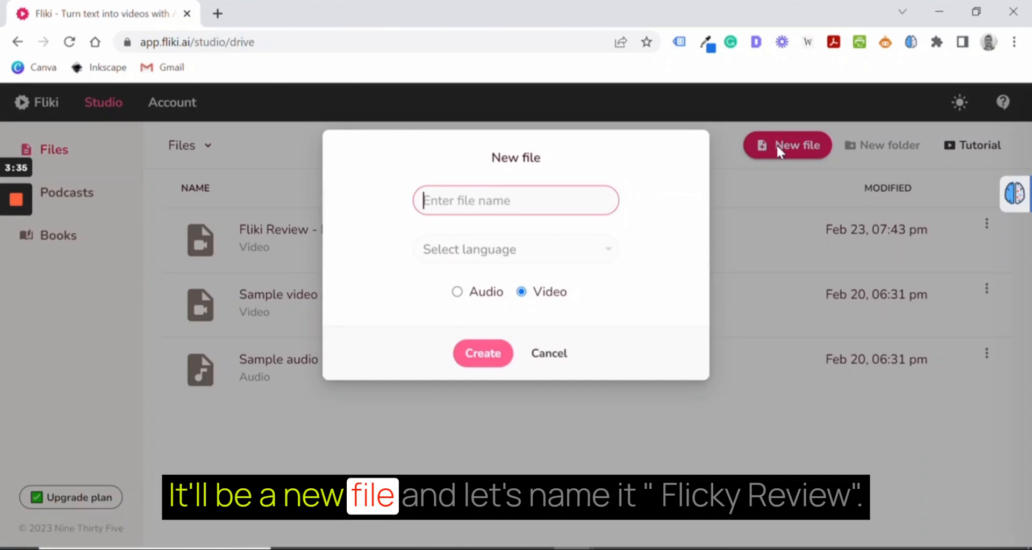
# Create an English video file named 'Fliki Review'
pyautogui.write('Fliki Review')
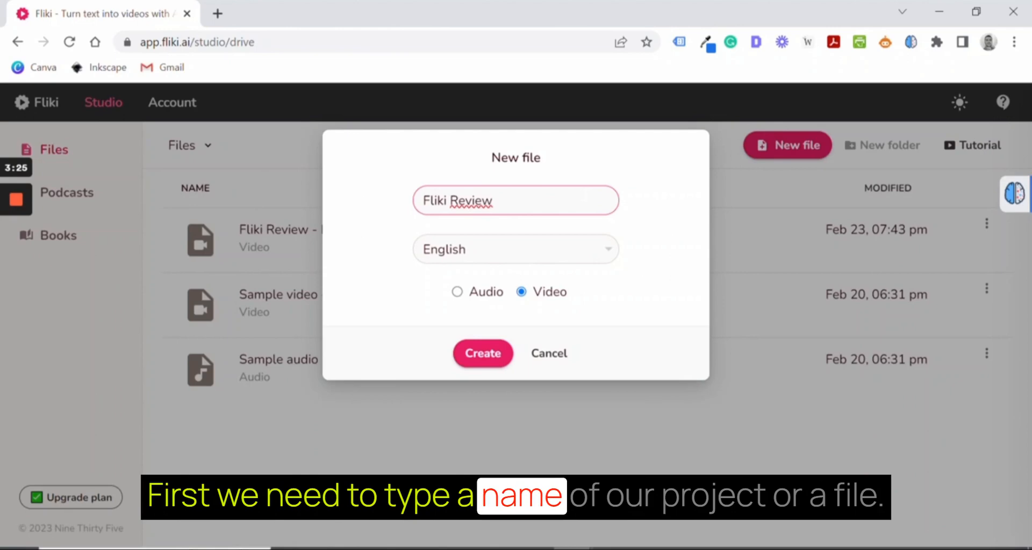
pyautogui.click(482, 354)
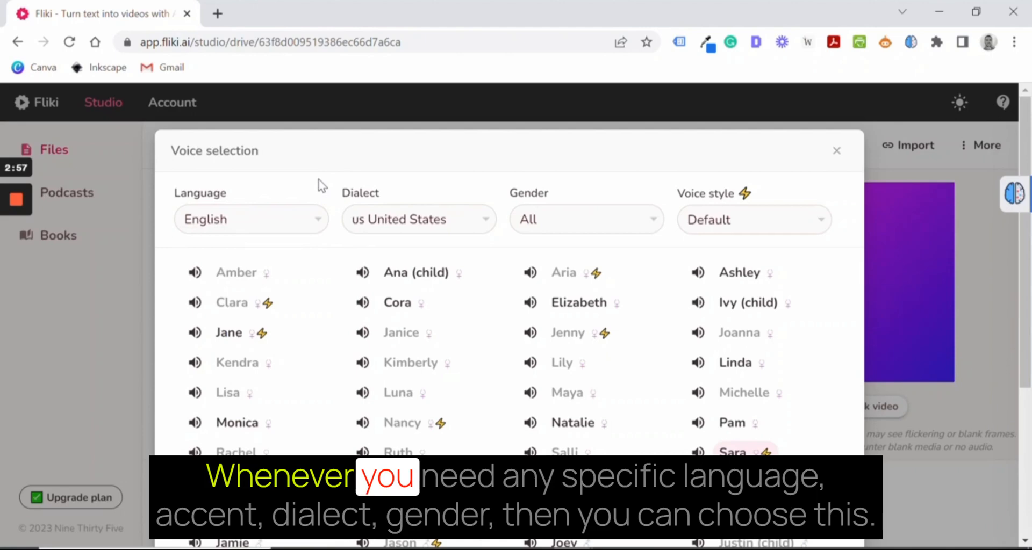
pyautogui.moveTo(579, 318)
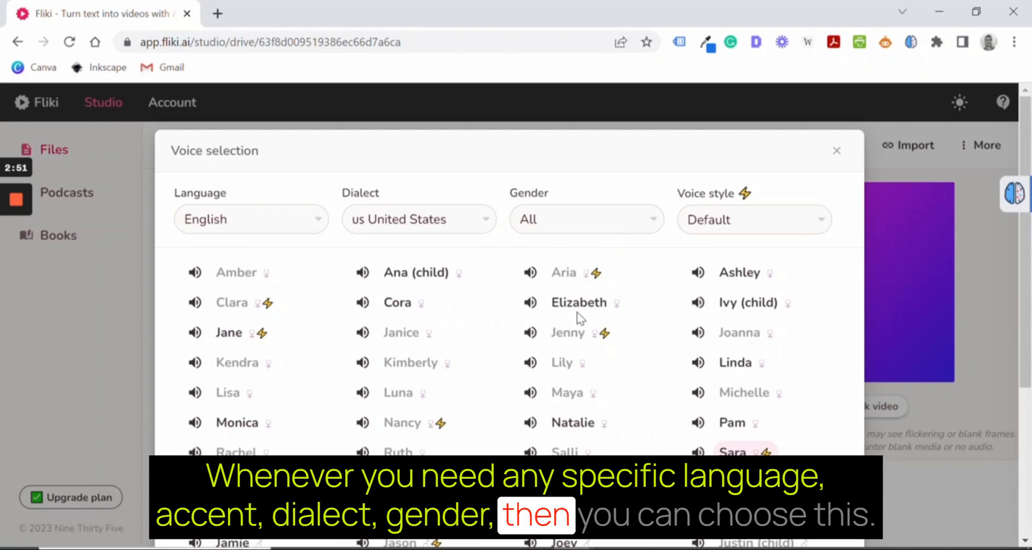
# Pick the Sara voice in English (United States) for narration
pyautogui.click(836, 150)
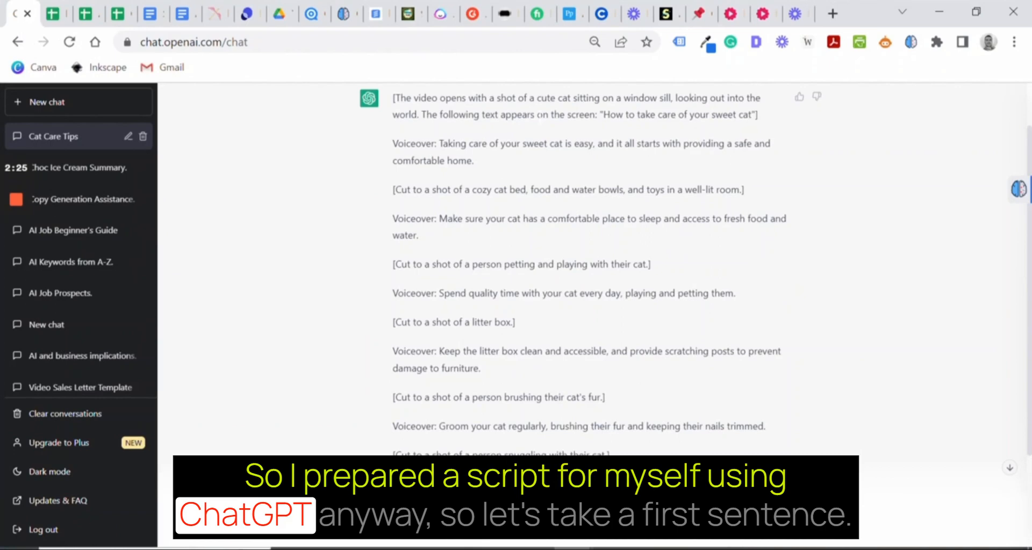
# Select the first Voiceover sentence in the Cat Care Tips chat
pyautogui.doubleClick(450, 143)
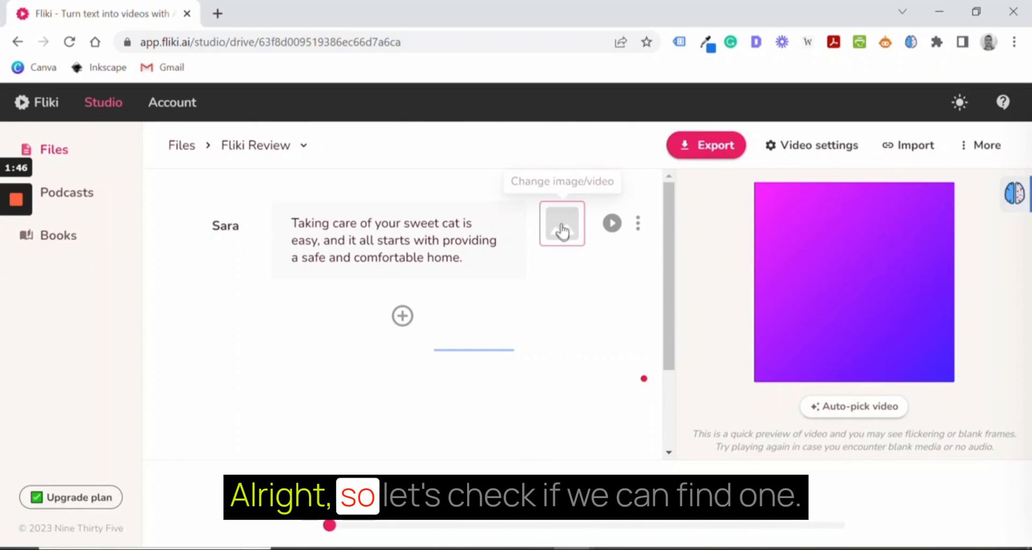
# Illustrate the first scene with a stock 'cat looking window' video clip
pyautogui.click(561, 223)
pyautogui.write('cat sitting window')
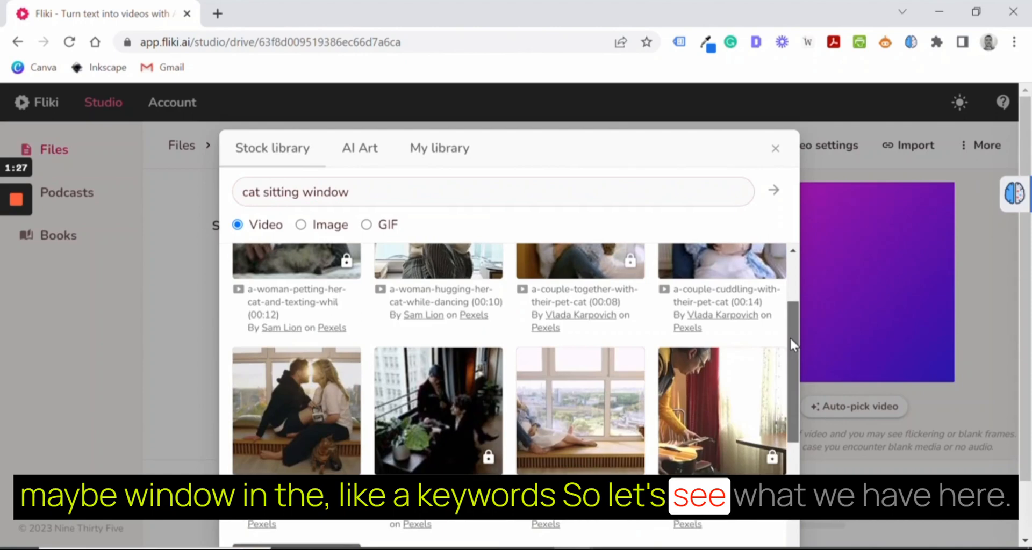
pyautogui.write('cat looking windo')
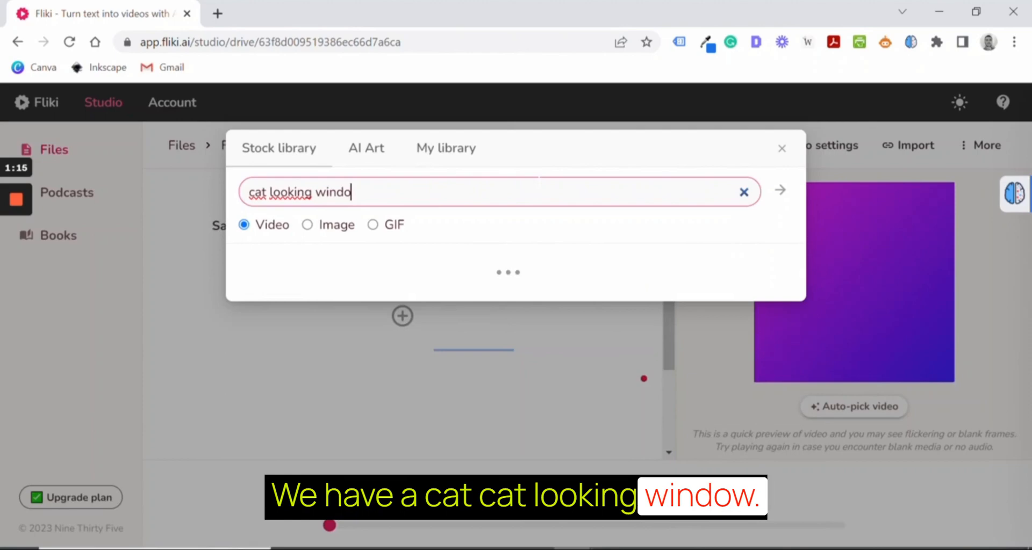
pyautogui.click(779, 190)
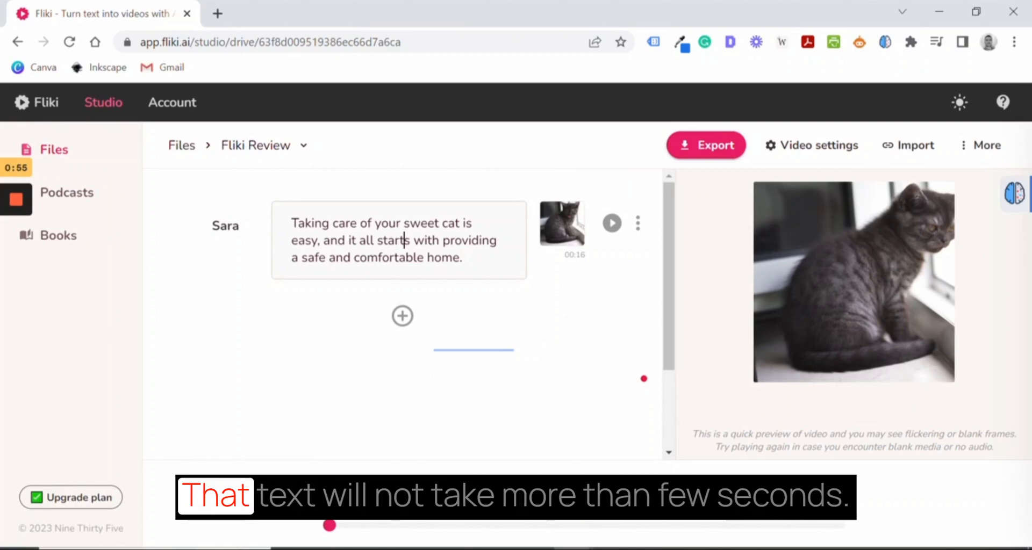
# Give the first scene a custom 6-second duration
pyautogui.click(636, 223)
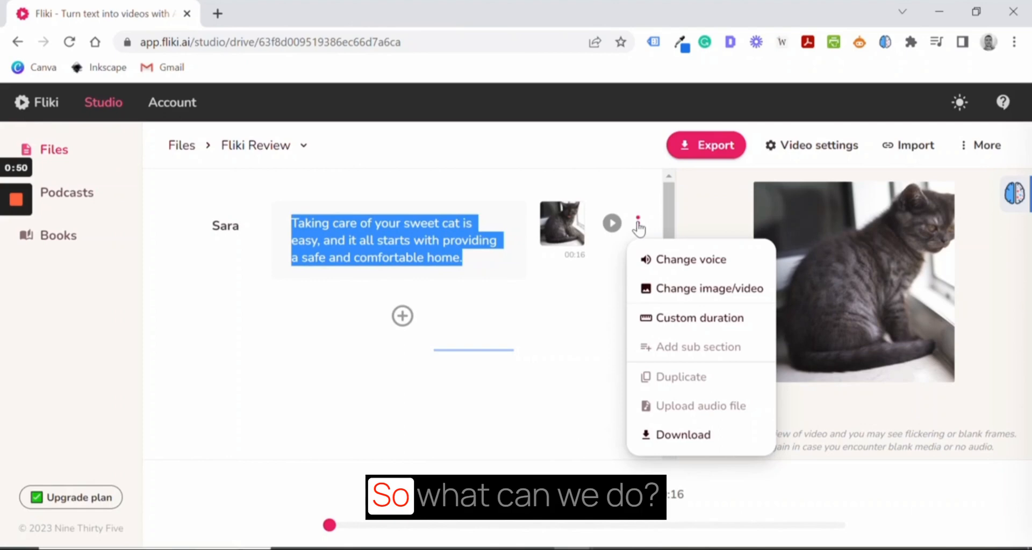
pyautogui.click(699, 318)
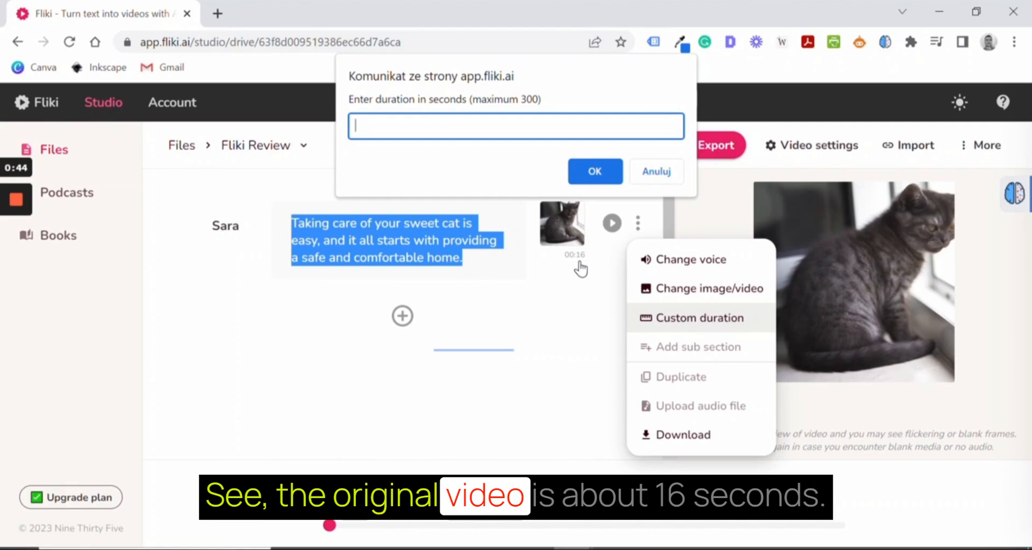
pyautogui.click(593, 171)
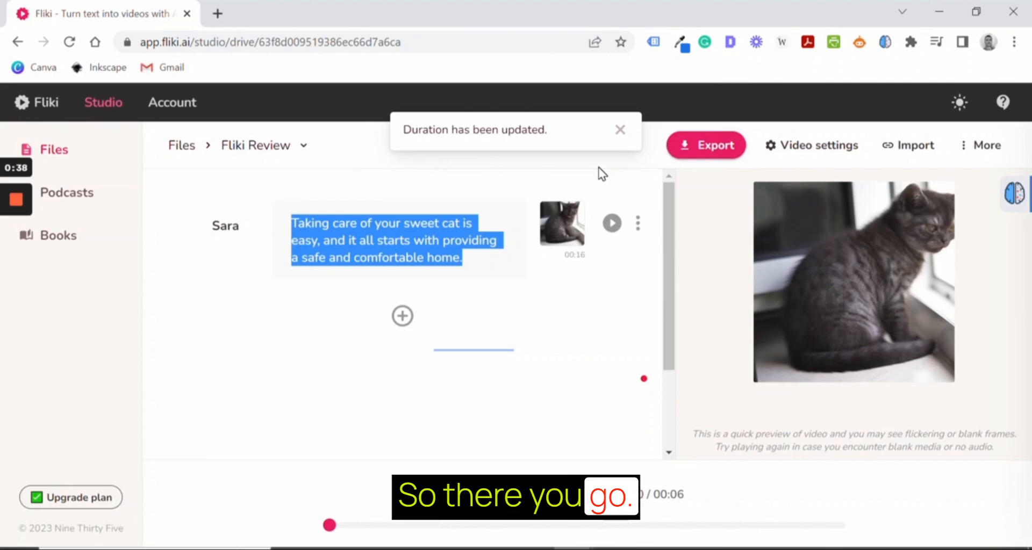
pyautogui.click(402, 316)
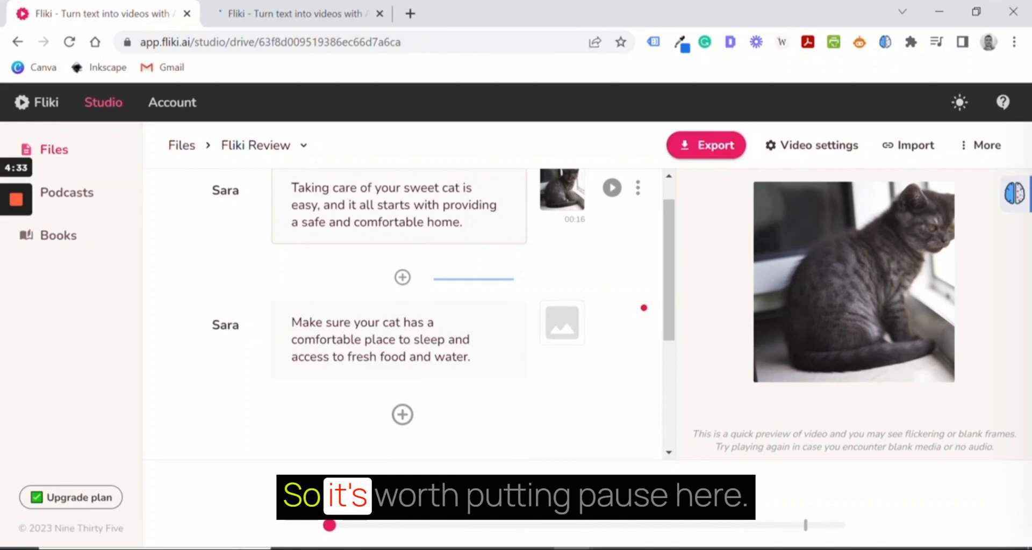
# Open the extra options showing background music choices
pyautogui.click(982, 144)
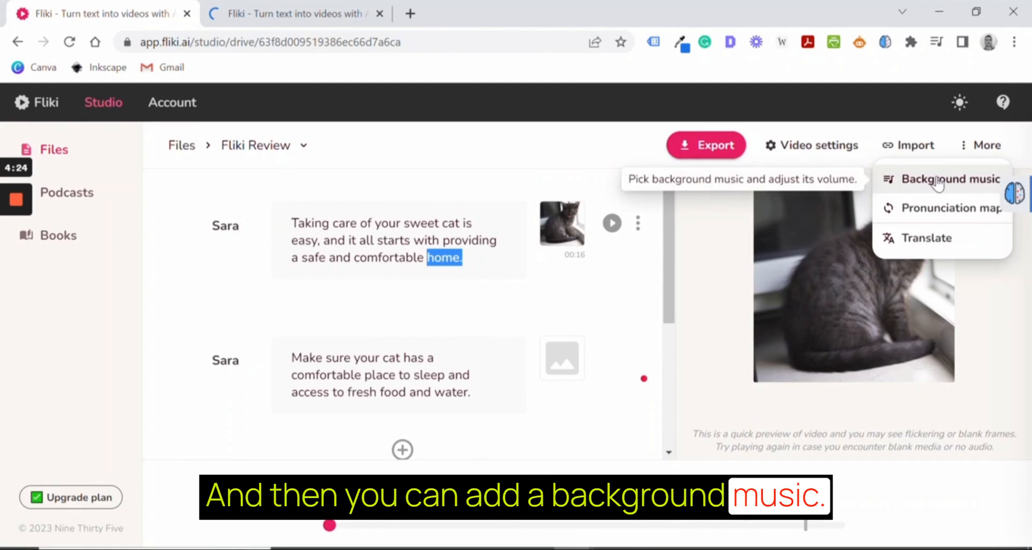
# Add stock track Finding Hope from a 'calm' search as background music at 6%
pyautogui.click(952, 179)
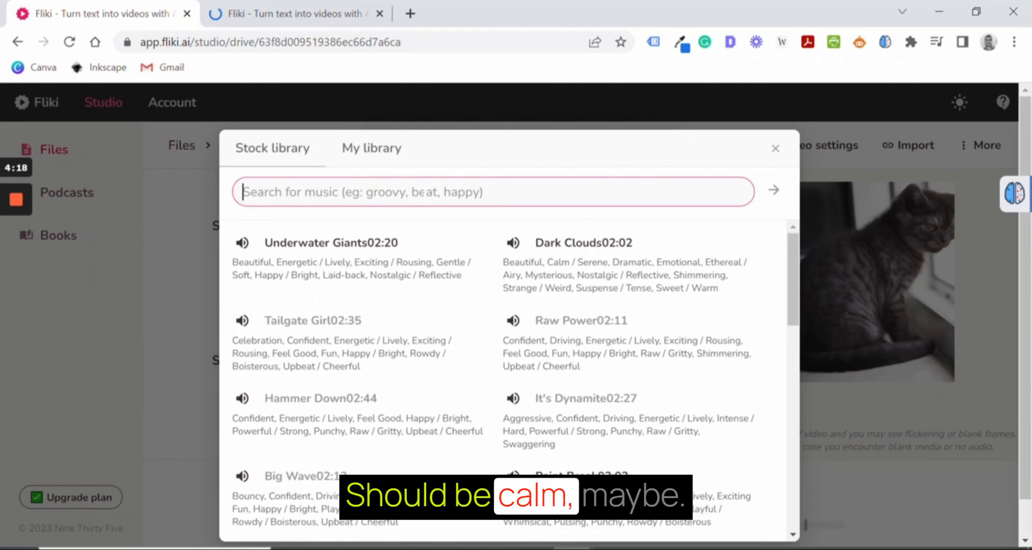
pyautogui.write('calm')
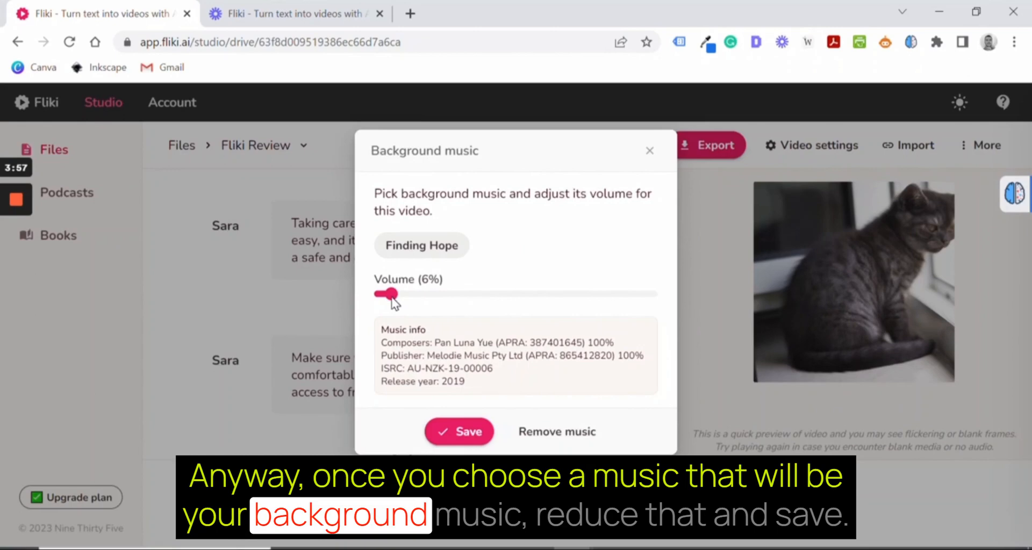
pyautogui.click(458, 432)
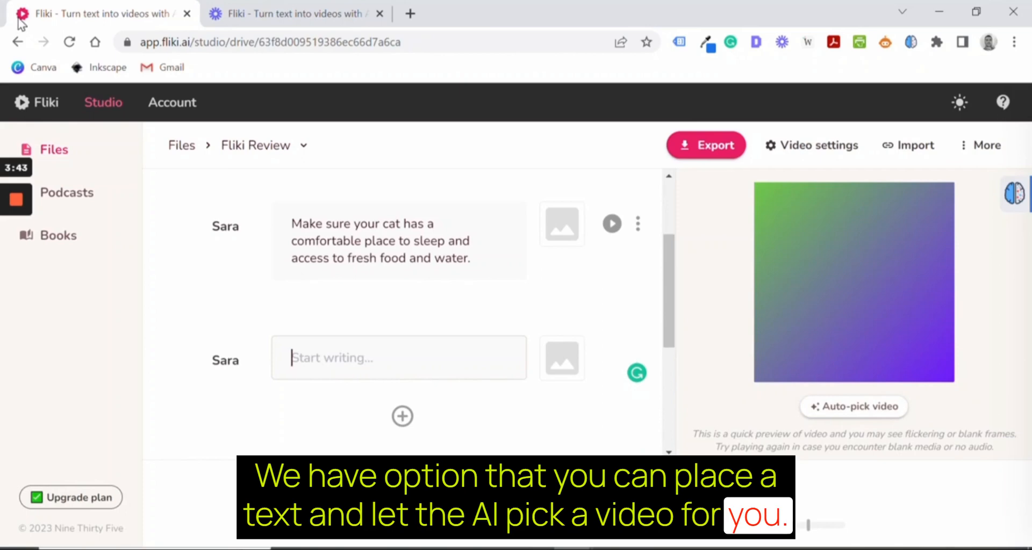
pyautogui.scroll(-3)
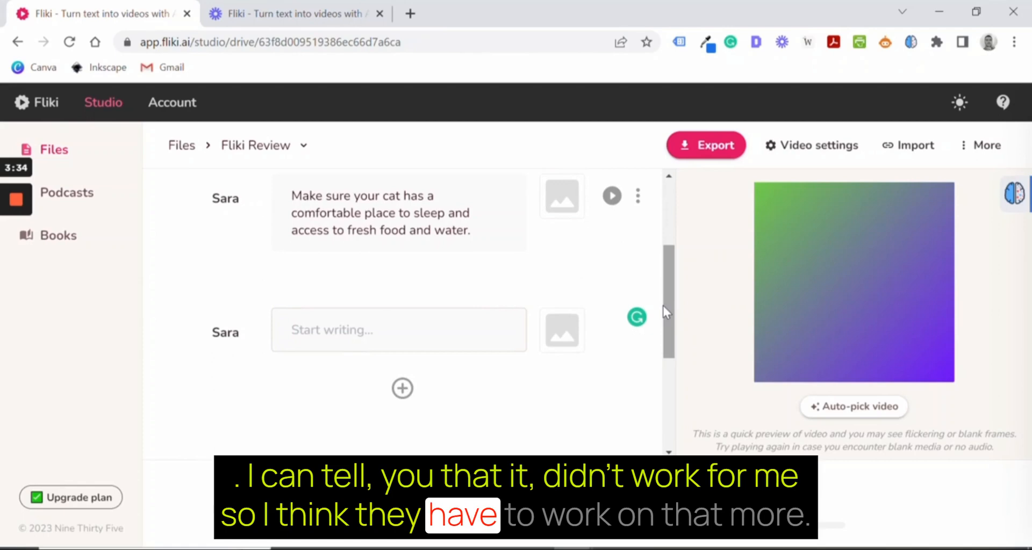
pyautogui.click(914, 145)
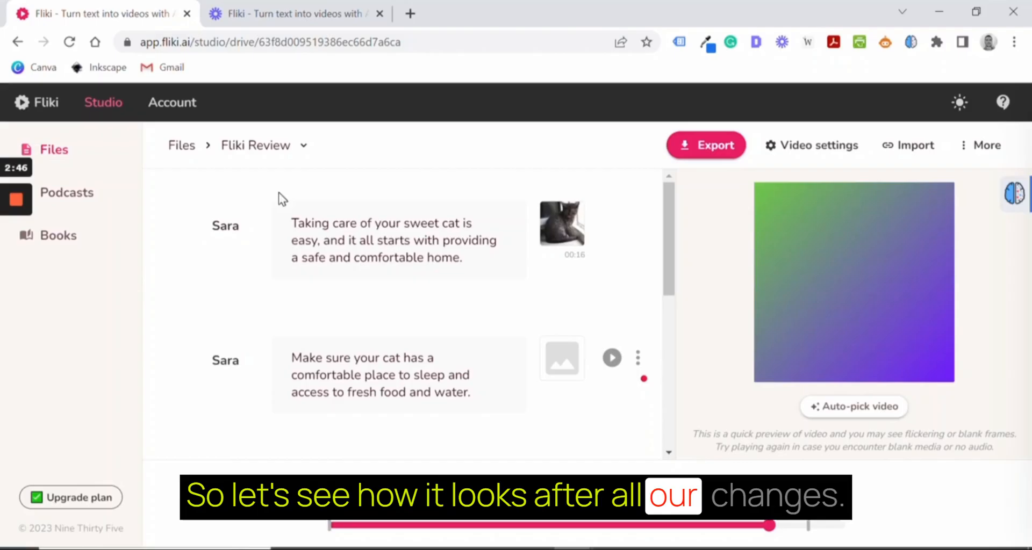
# Play the Fliki Review - Ready video preview, then view the Podcasts list
pyautogui.click(181, 146)
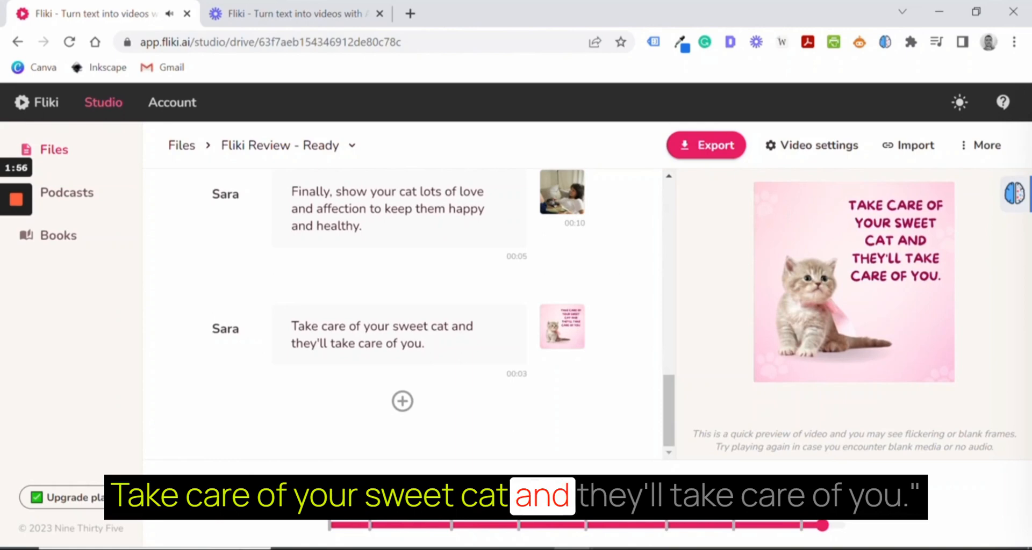
pyautogui.click(67, 192)
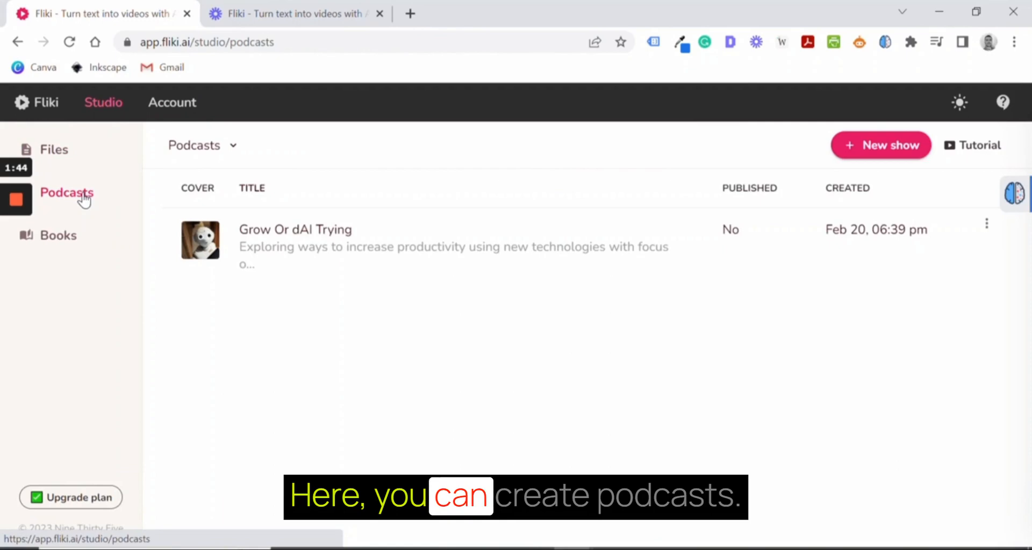
# Save a new published show 'AI Fliki Show' in Education with a parrot cover
pyautogui.click(880, 145)
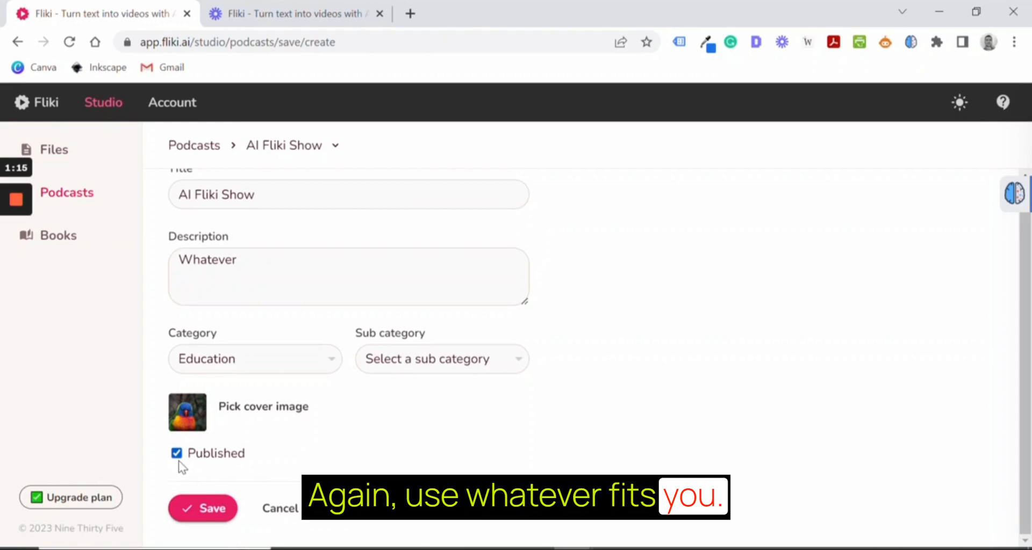
pyautogui.click(203, 508)
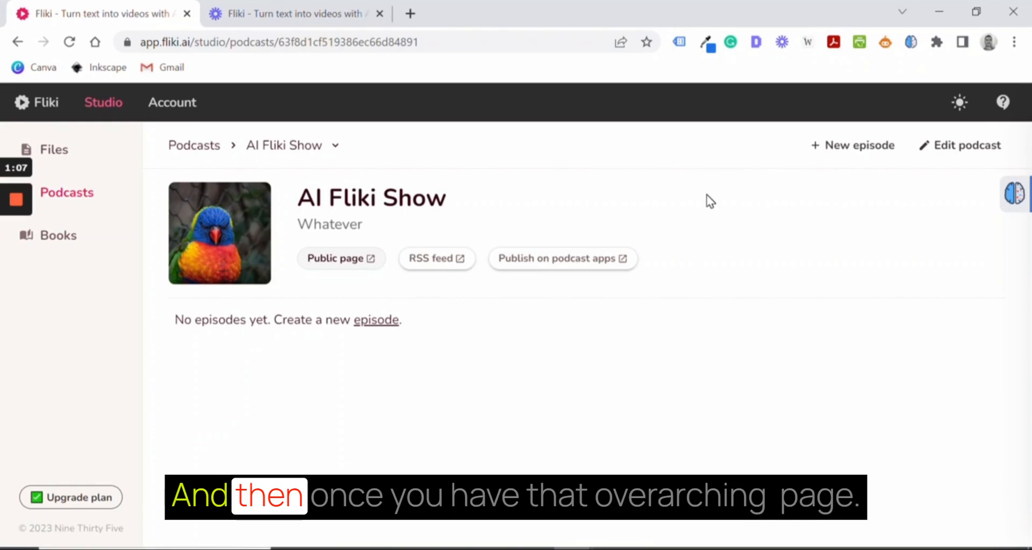
# Save unpublished episode 'Part 1 - Fliki intro' and open its script with Sara's voice
pyautogui.click(375, 319)
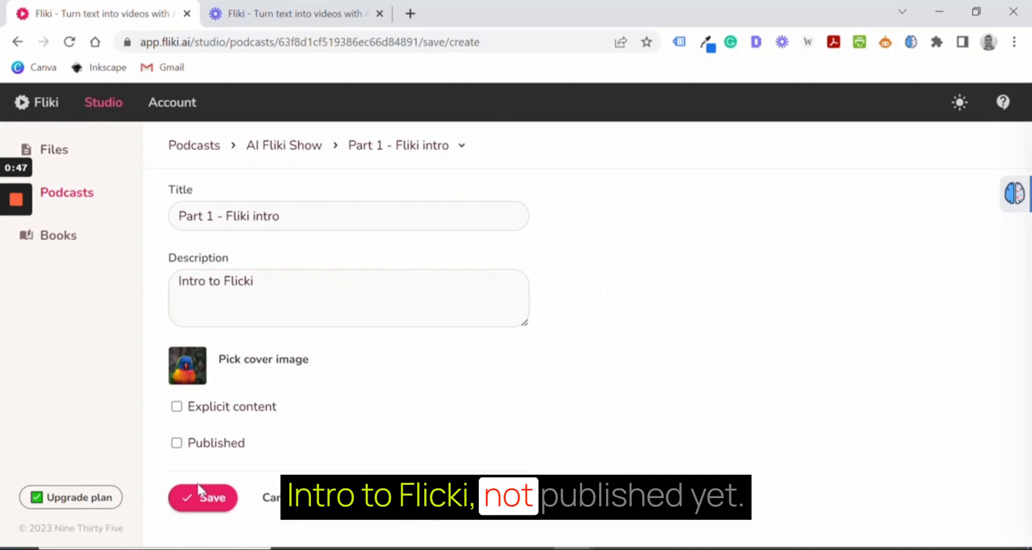
pyautogui.click(204, 497)
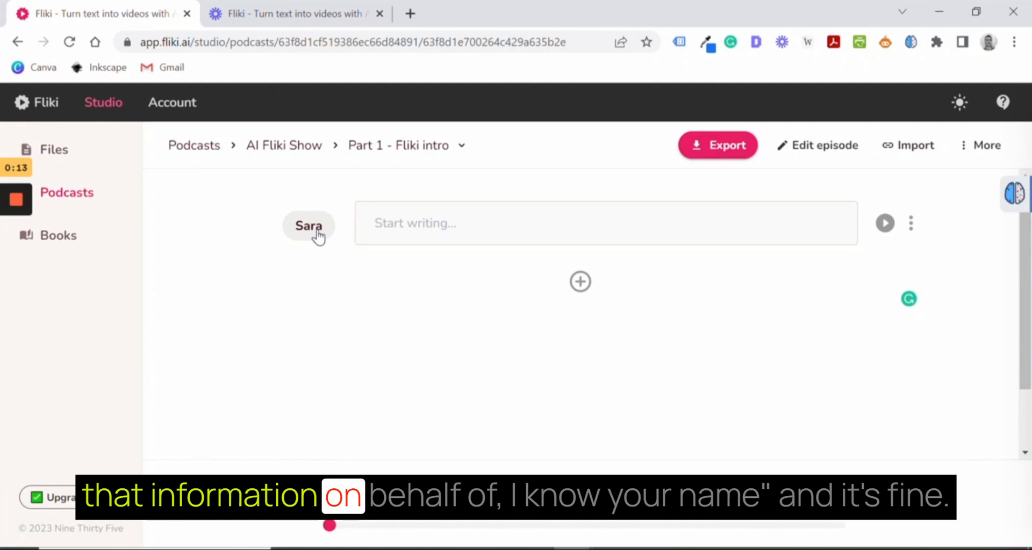
pyautogui.click(592, 223)
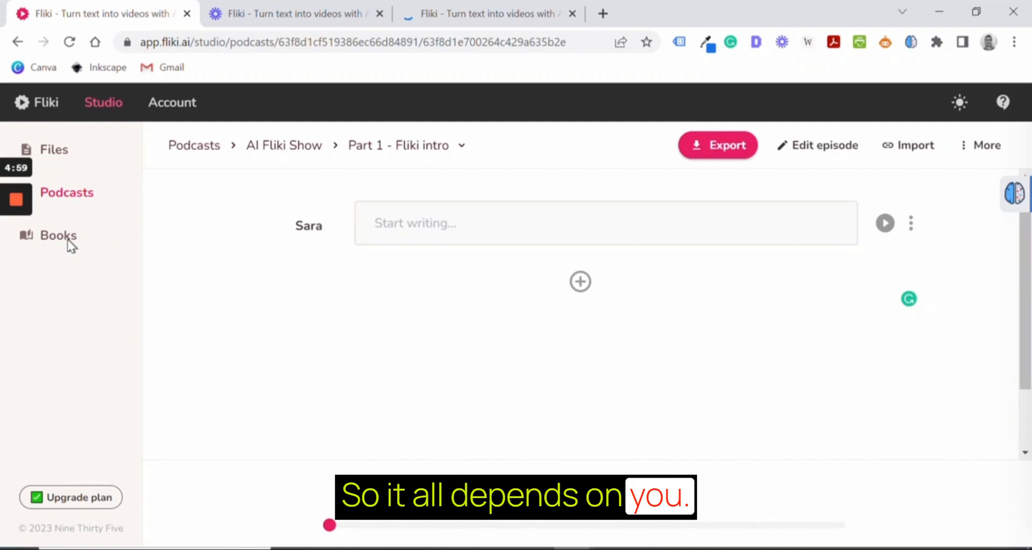
# Preview the empty new-book form's Name field, then go back to Files
pyautogui.click(58, 236)
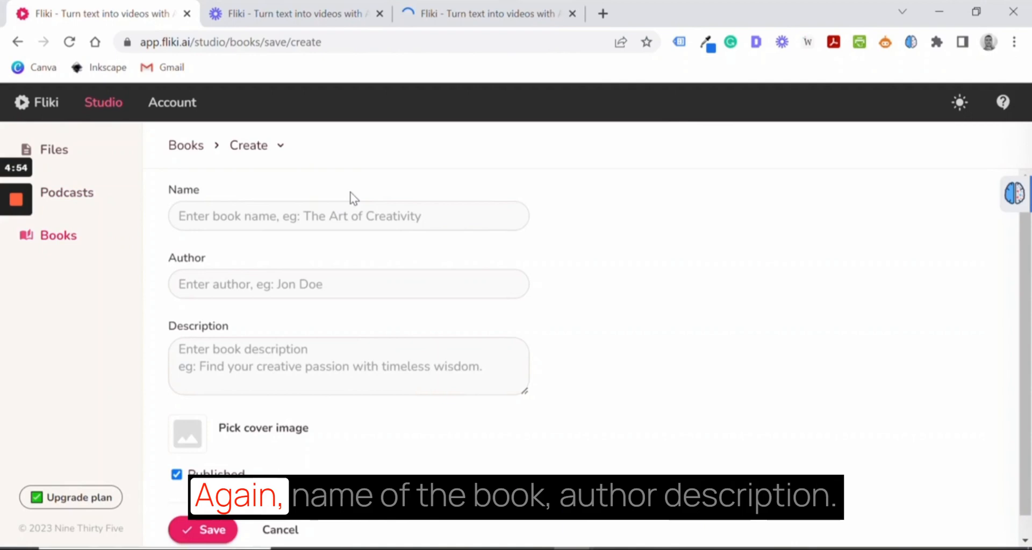
pyautogui.click(348, 216)
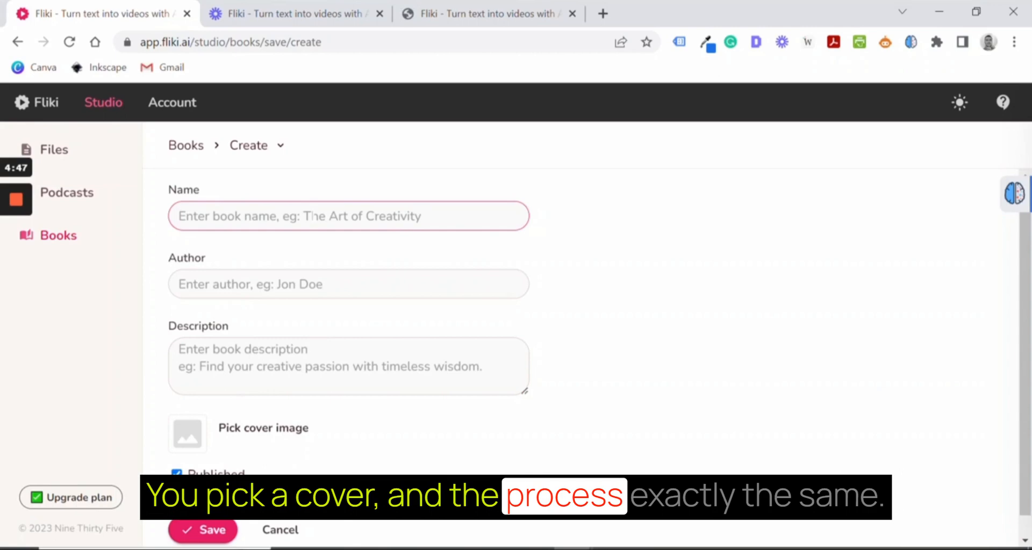
pyautogui.click(347, 216)
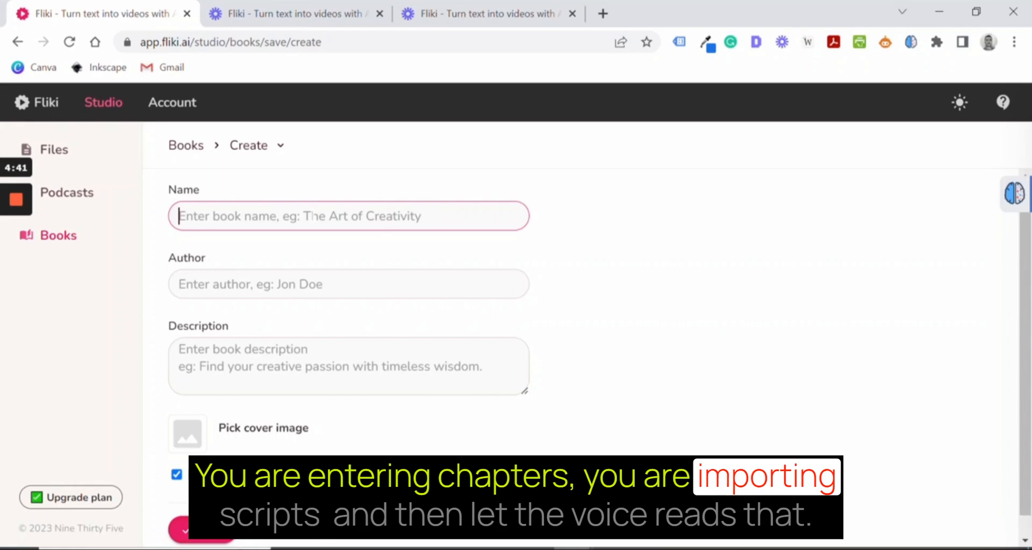
pyautogui.click(54, 149)
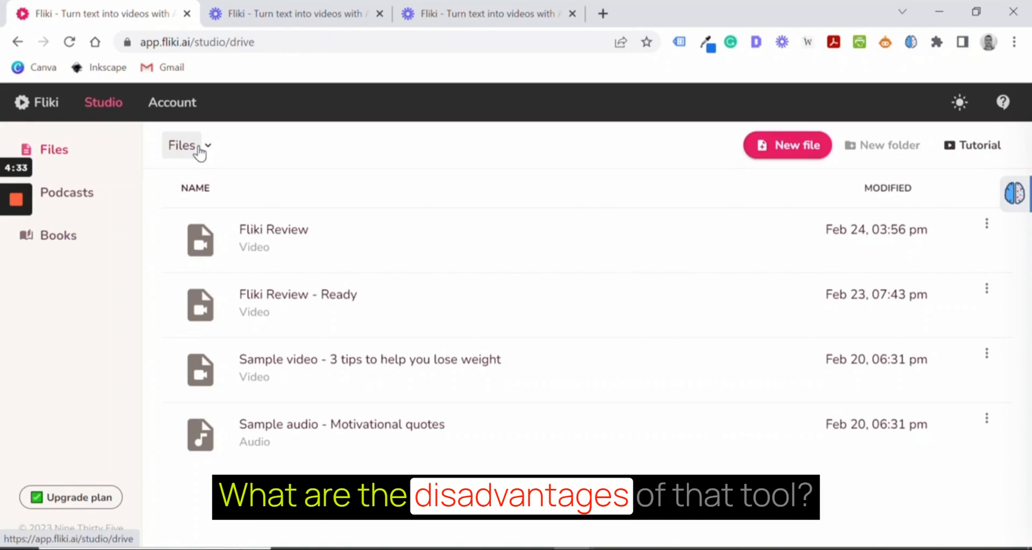
# Open the Account Credits page showing 2.9 of 5 minutes used (57%)
pyautogui.click(173, 102)
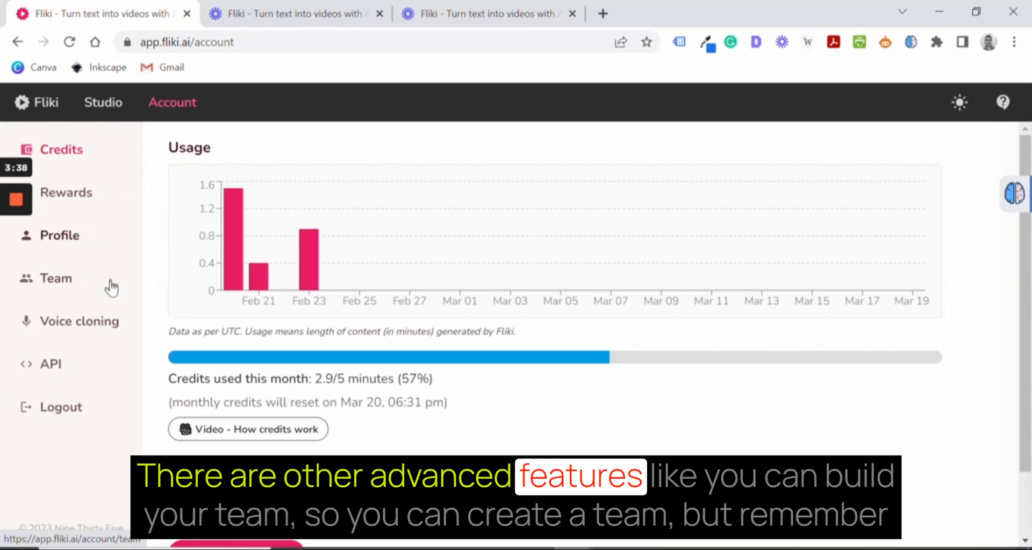
# View the Team page's create-team option, then switch to Voice cloning
pyautogui.click(55, 278)
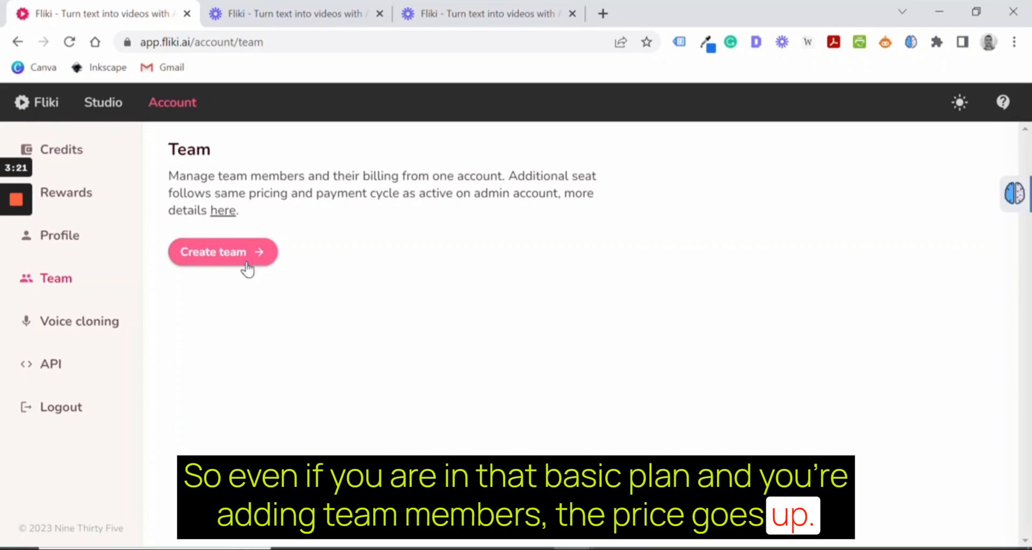
pyautogui.click(80, 322)
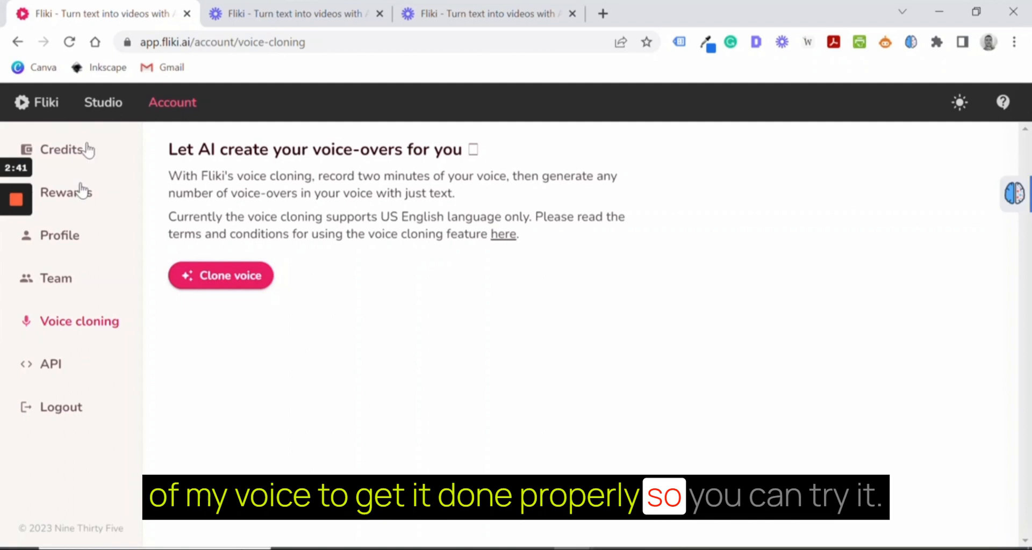
# Go back to the Studio files list with the Fliki Review videos
pyautogui.click(103, 102)
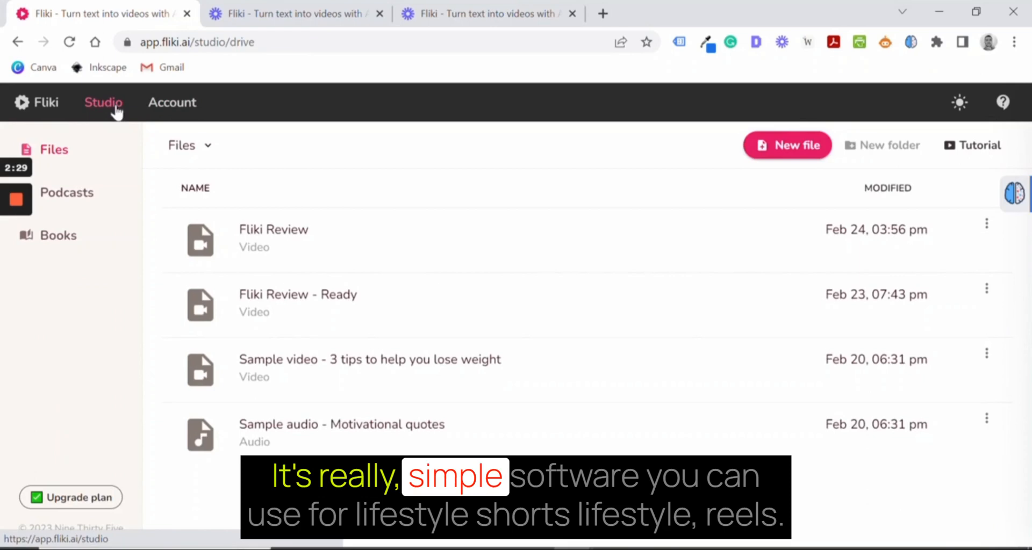